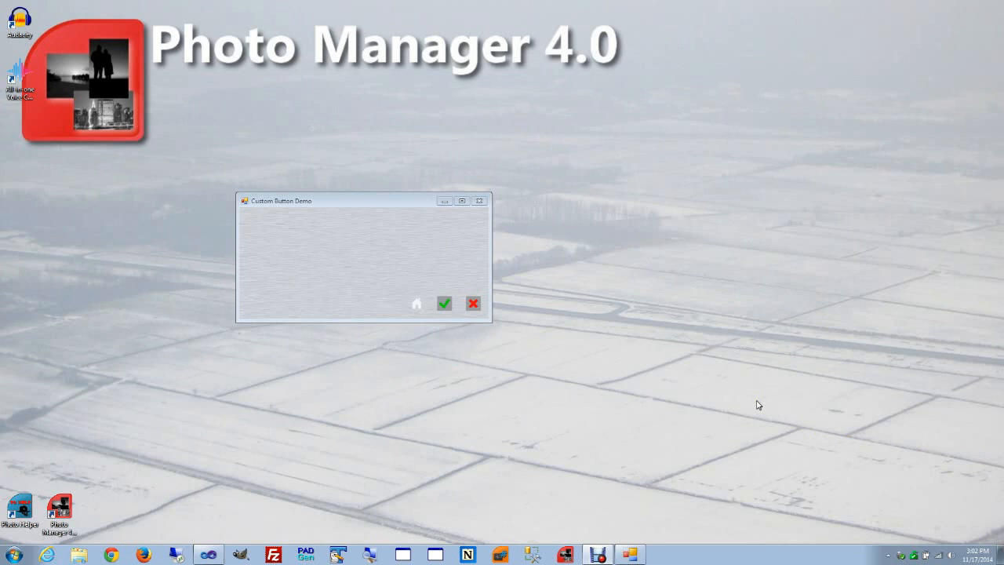
pyautogui.moveTo(736, 397)
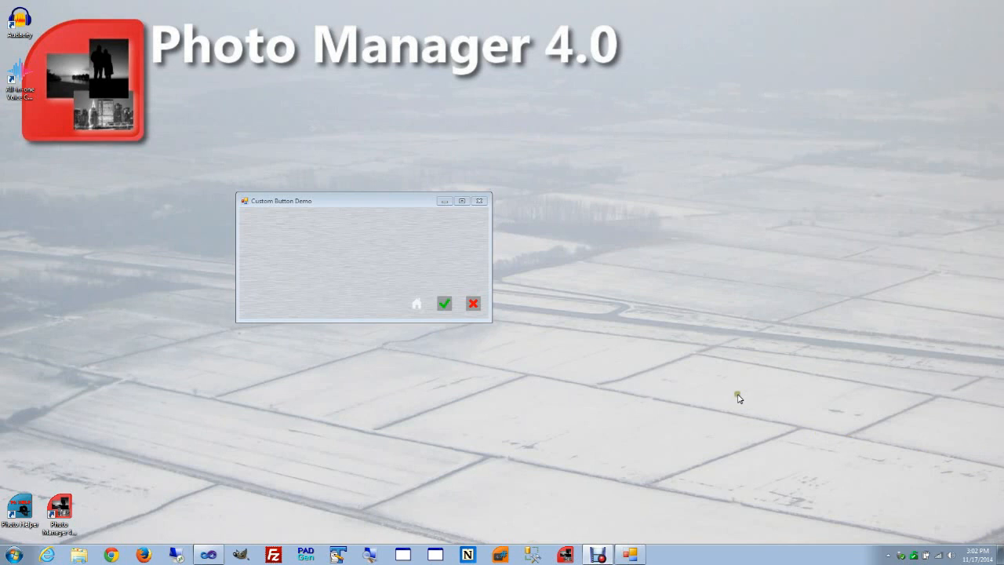
pyautogui.moveTo(702, 397)
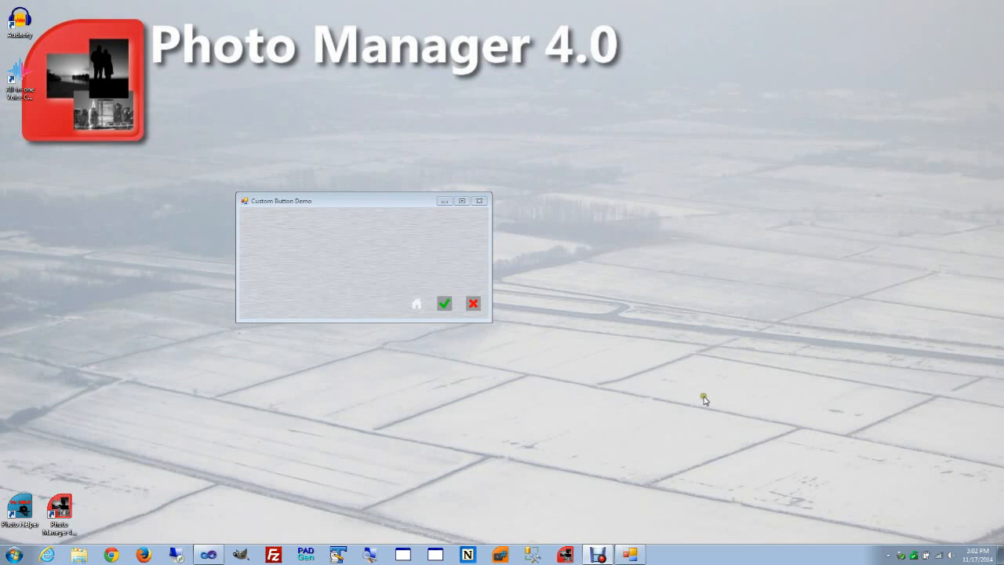
pyautogui.moveTo(629, 404)
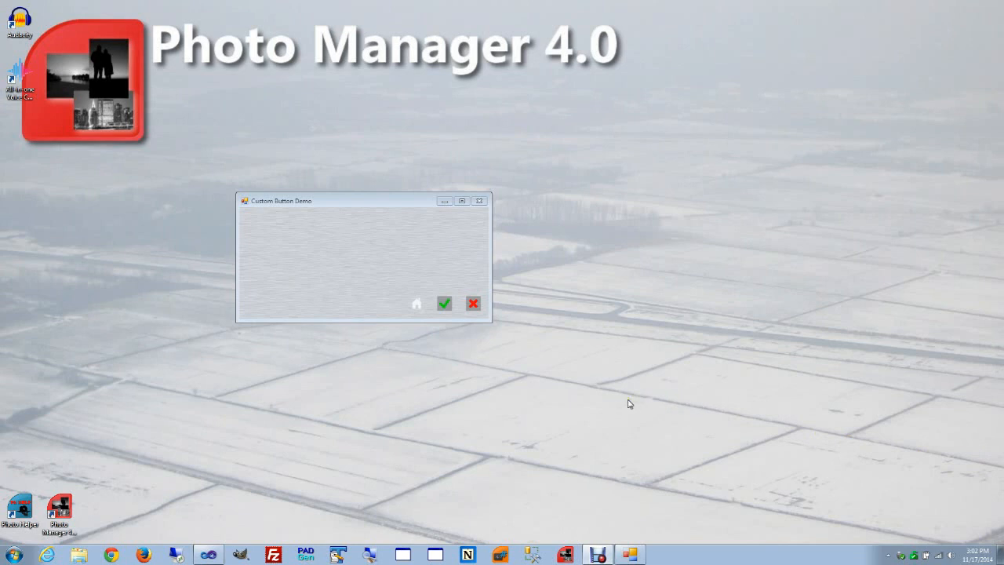
pyautogui.moveTo(626, 403)
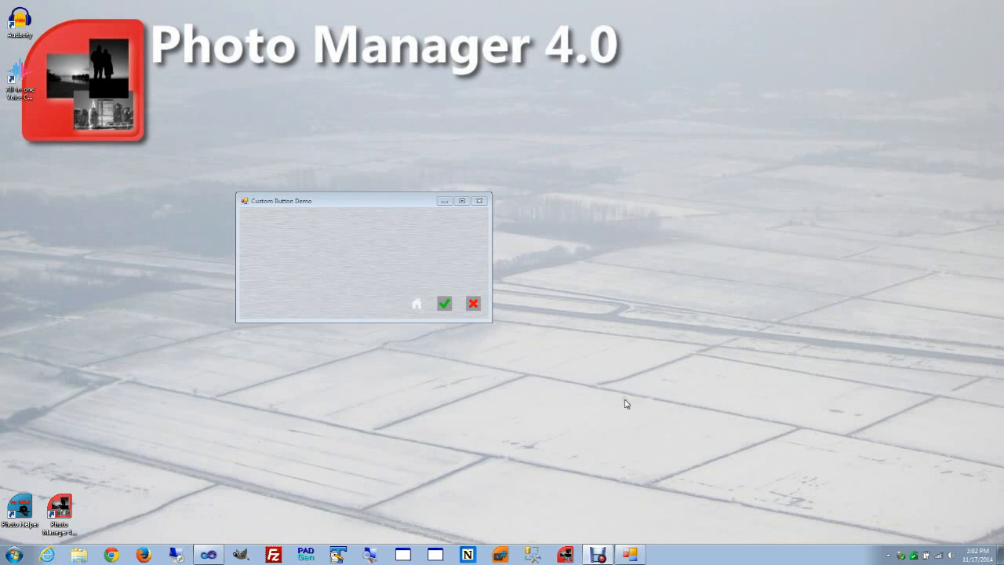
pyautogui.moveTo(537, 396)
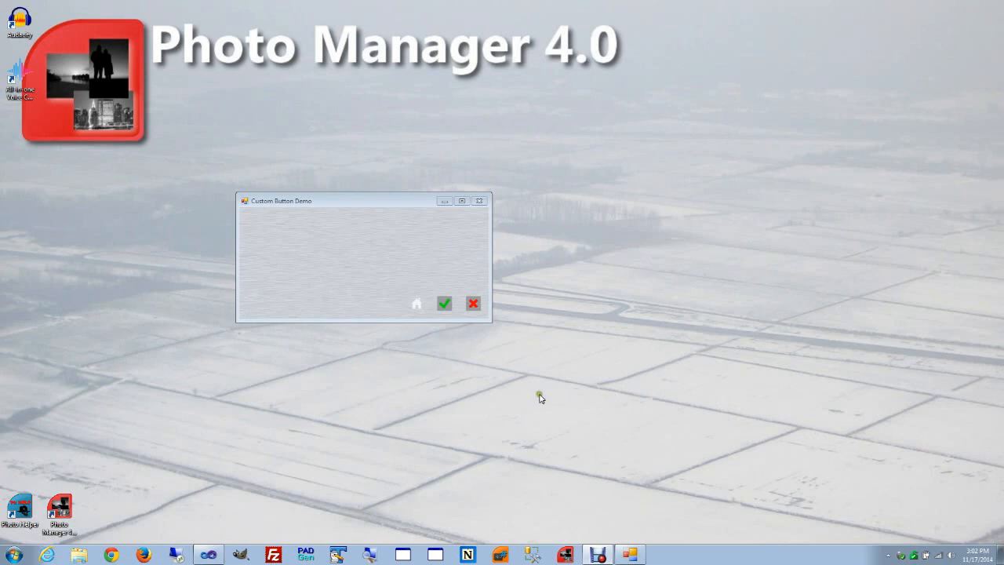
pyautogui.moveTo(341, 294)
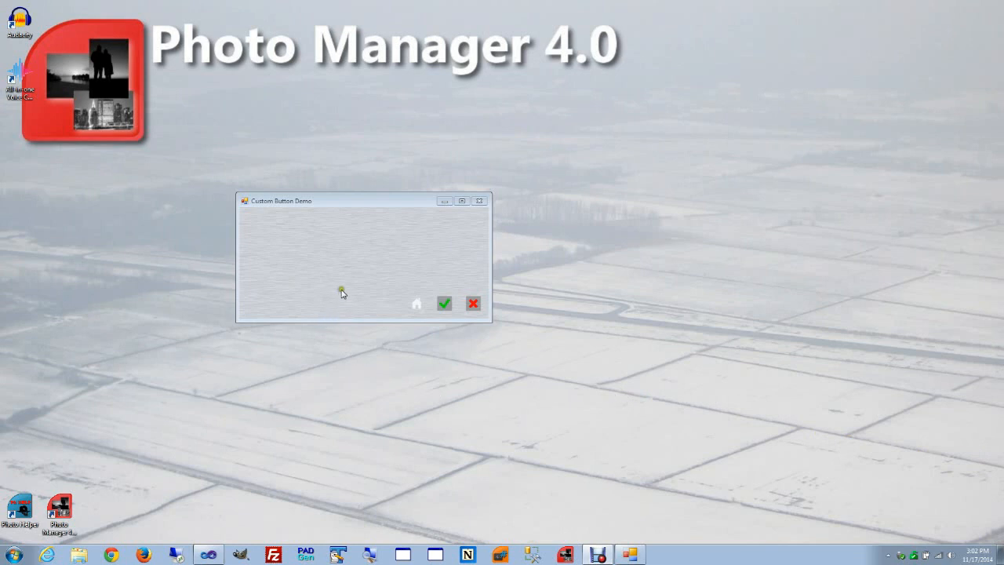
pyautogui.moveTo(438, 279)
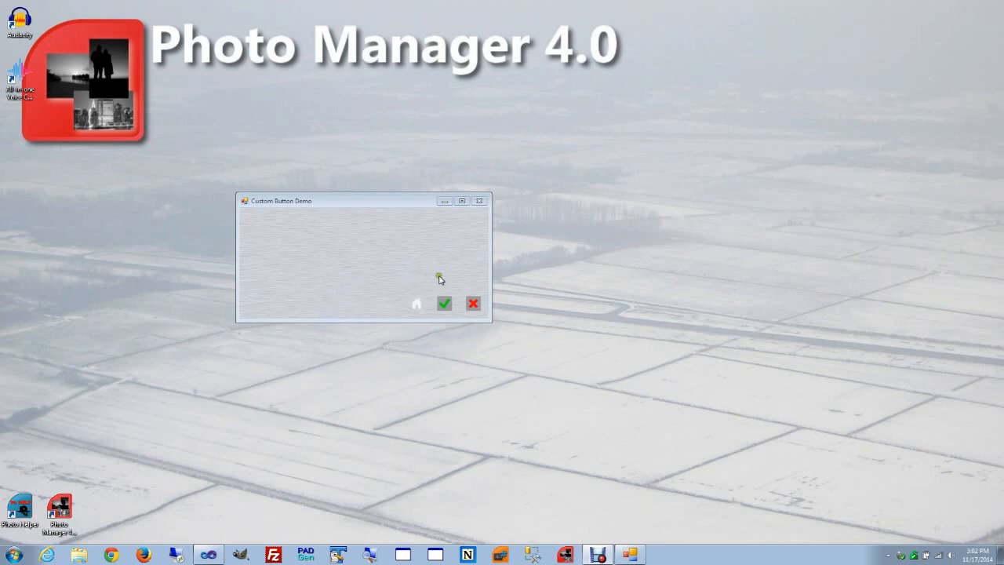
pyautogui.moveTo(414, 279)
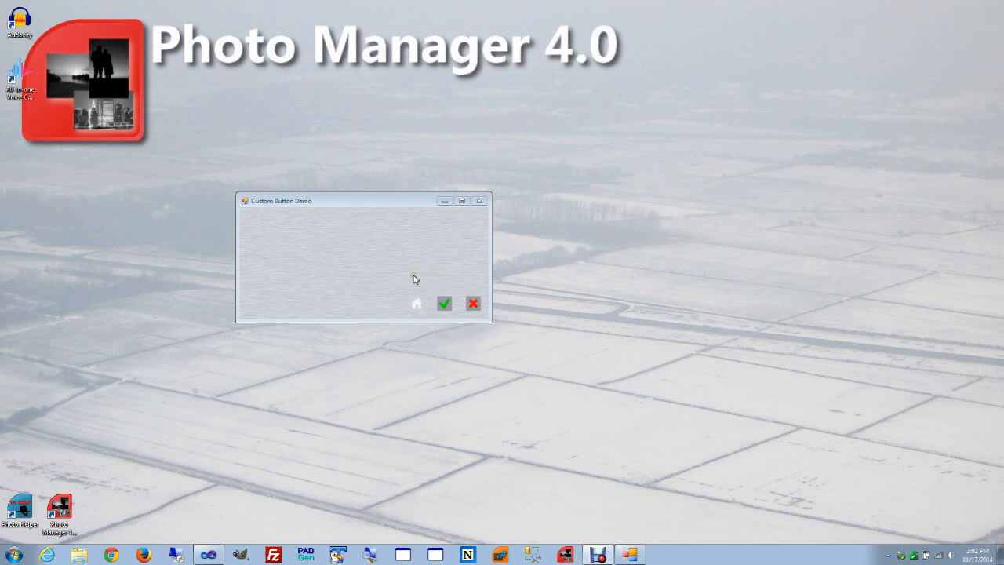
pyautogui.moveTo(378, 299)
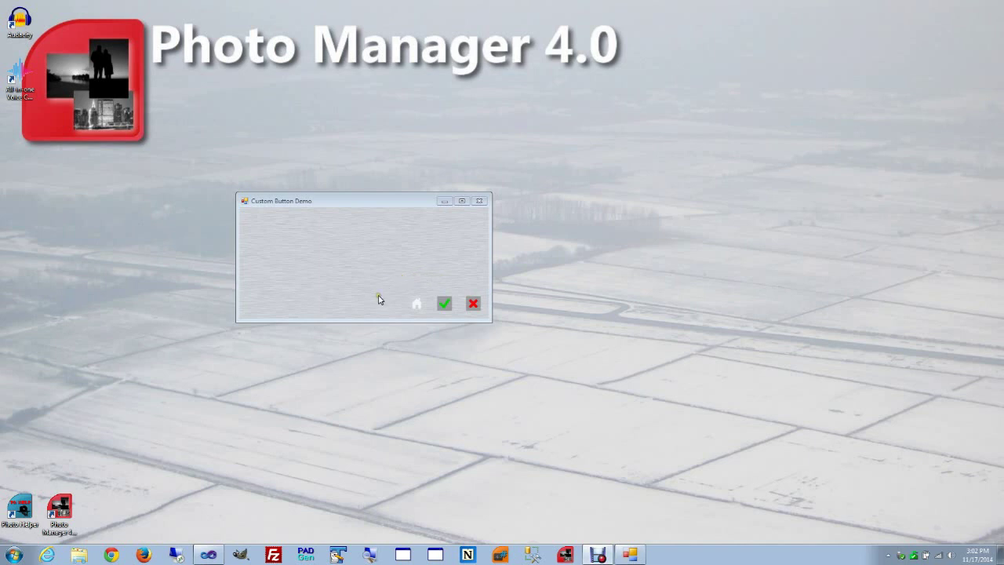
pyautogui.moveTo(441, 304)
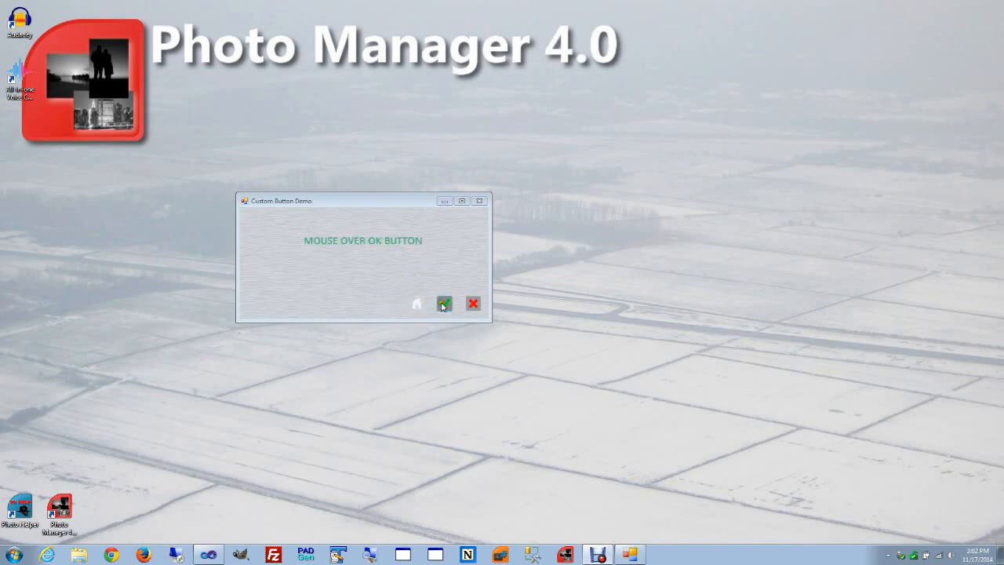
pyautogui.moveTo(419, 305)
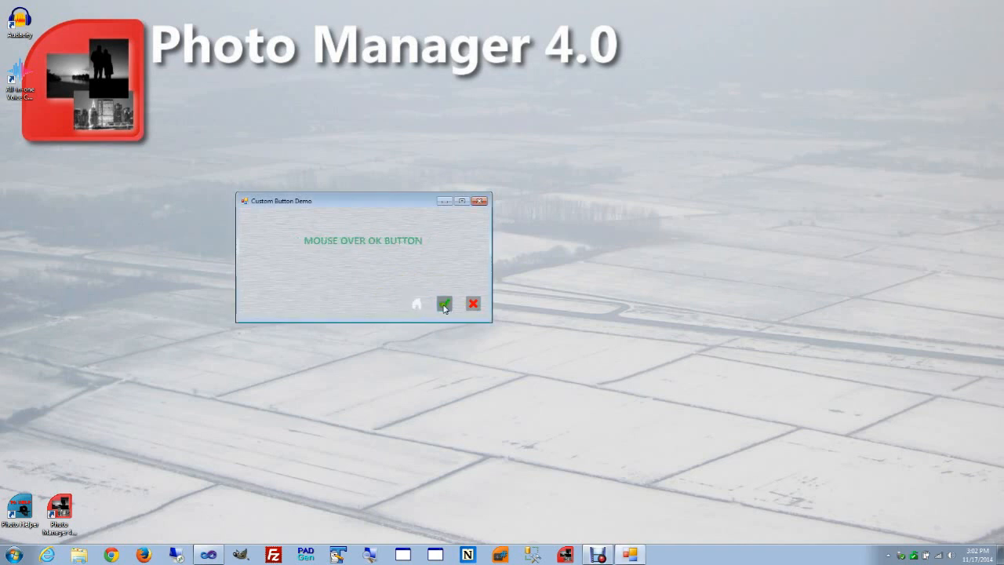
pyautogui.moveTo(475, 305)
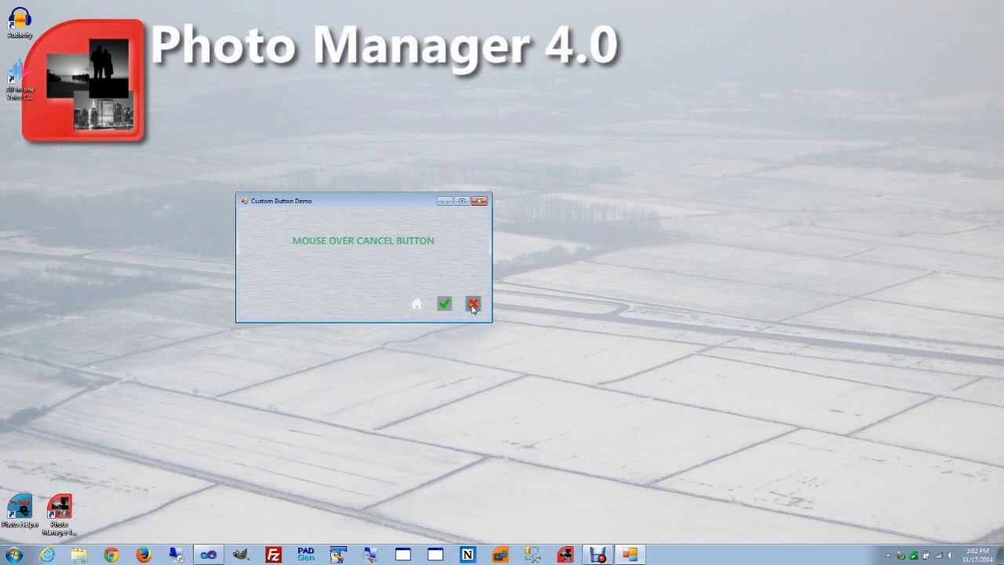
pyautogui.moveTo(418, 305)
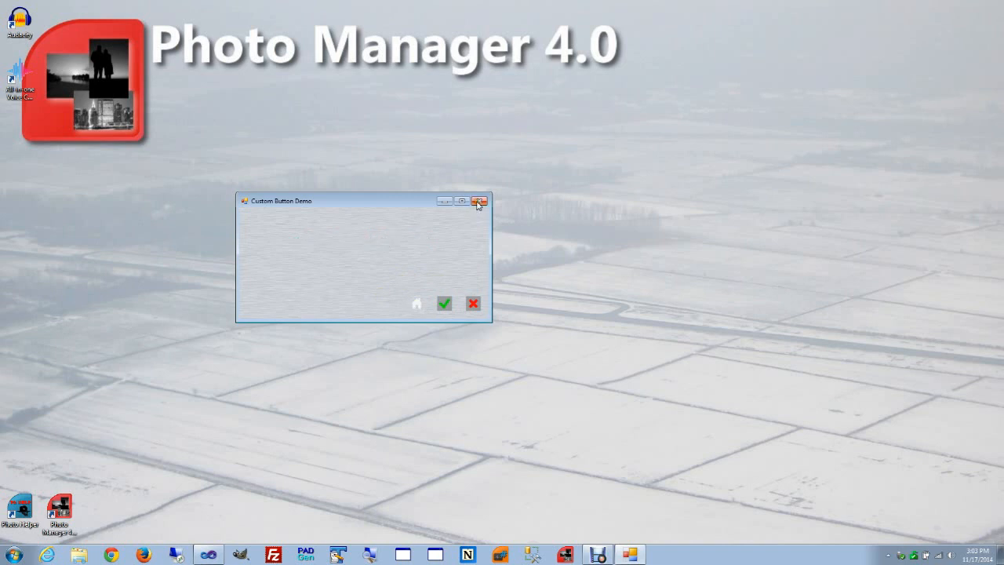
# - Close the demo app and inspect the lbMsg and picHome properties in the designer
pyautogui.click(480, 203)
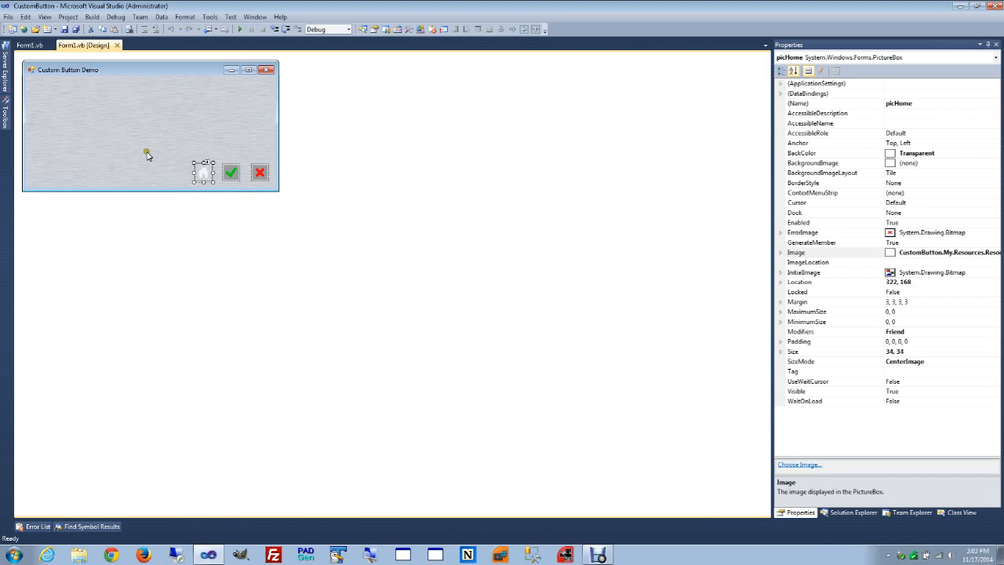
pyautogui.click(157, 110)
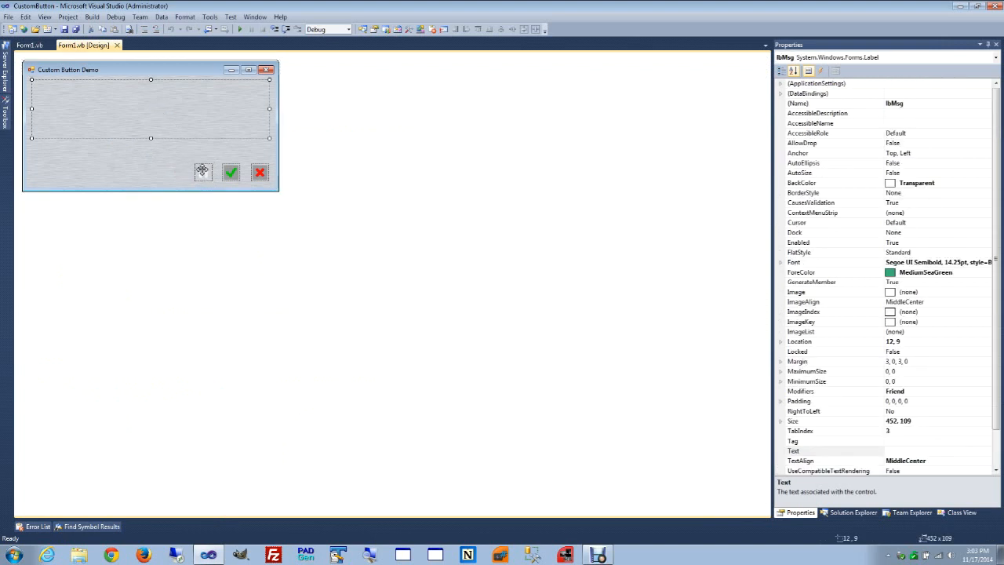
pyautogui.moveTo(263, 174)
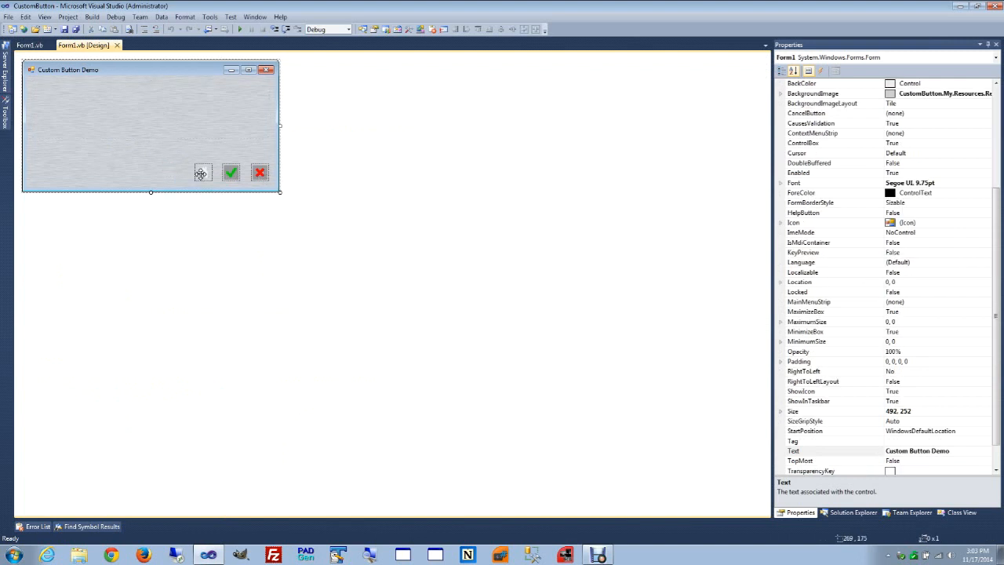
pyautogui.click(203, 171)
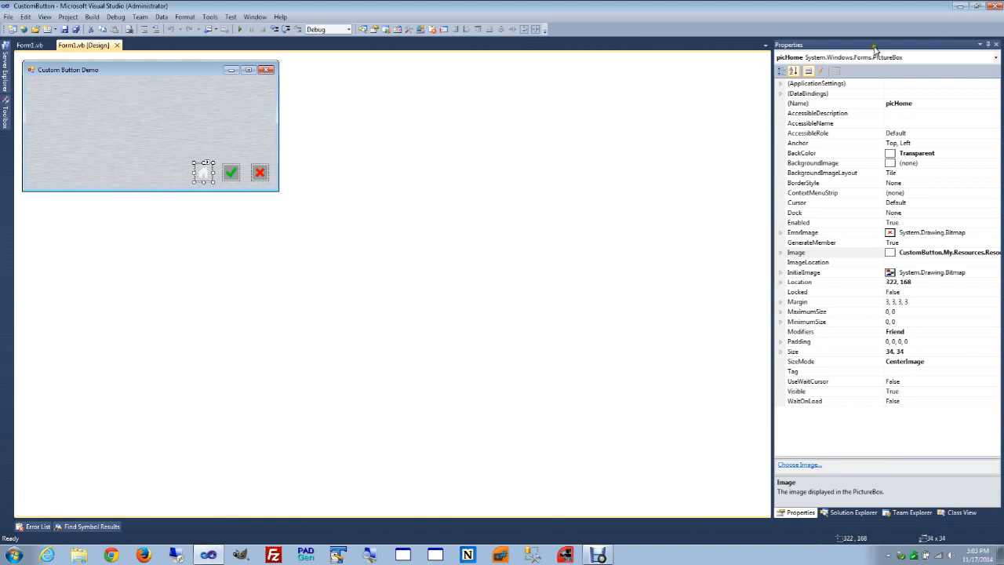
pyautogui.moveTo(179, 174)
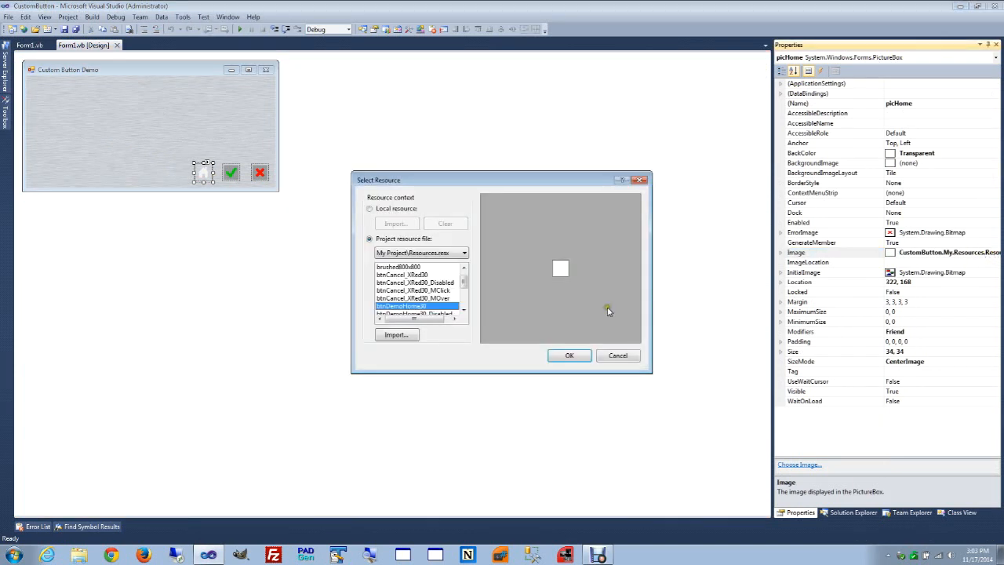
pyautogui.moveTo(579, 307)
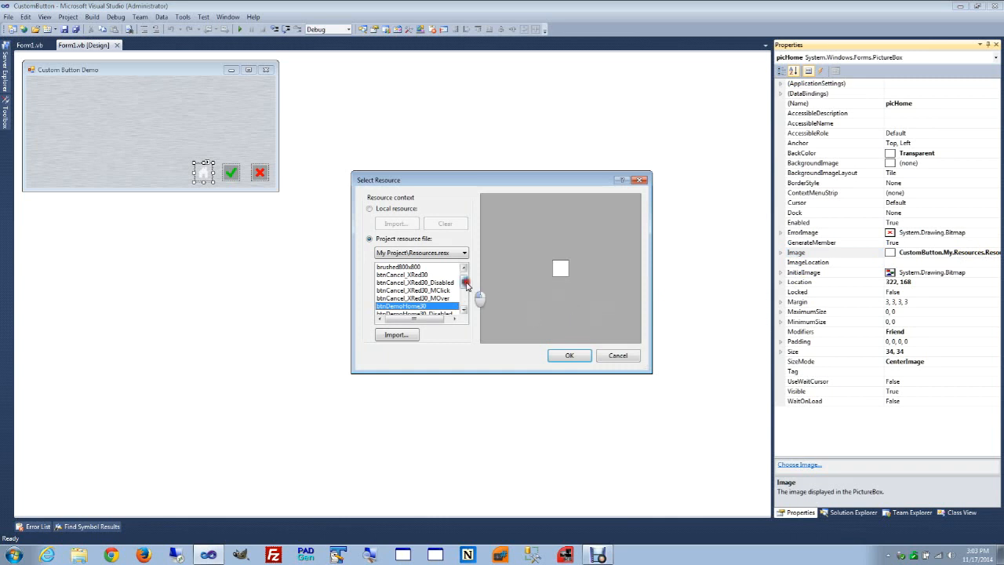
pyautogui.click(404, 273)
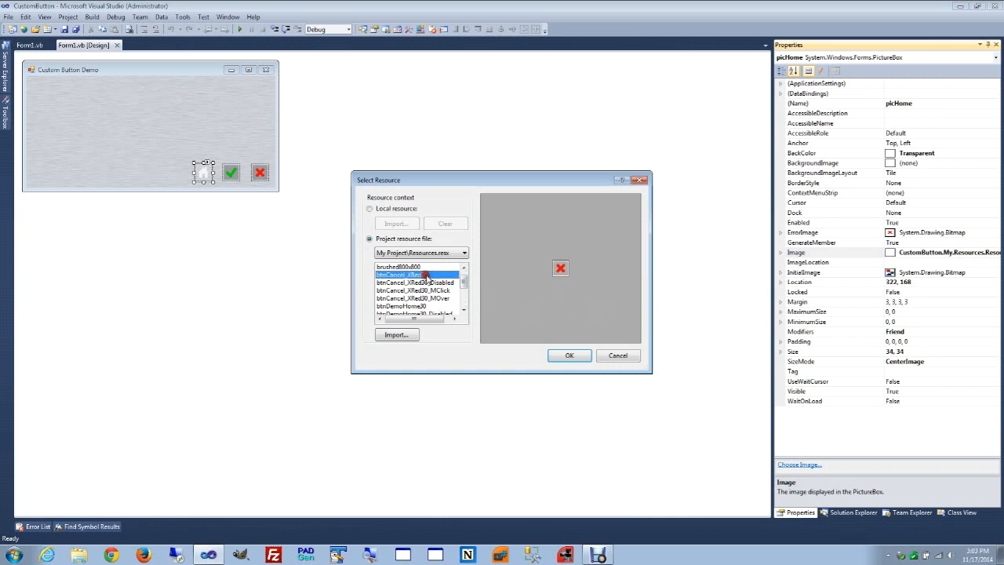
pyautogui.click(413, 290)
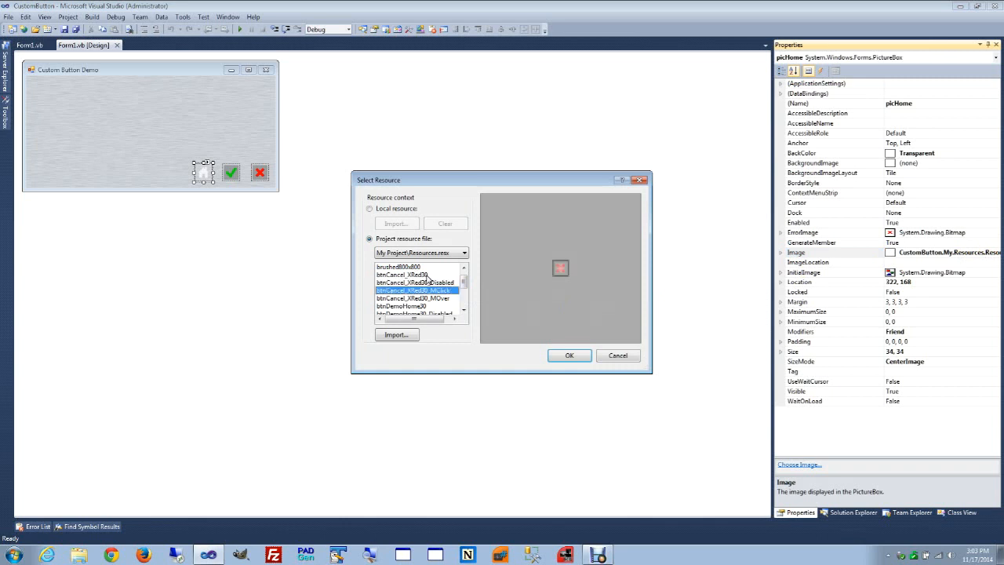
pyautogui.click(406, 303)
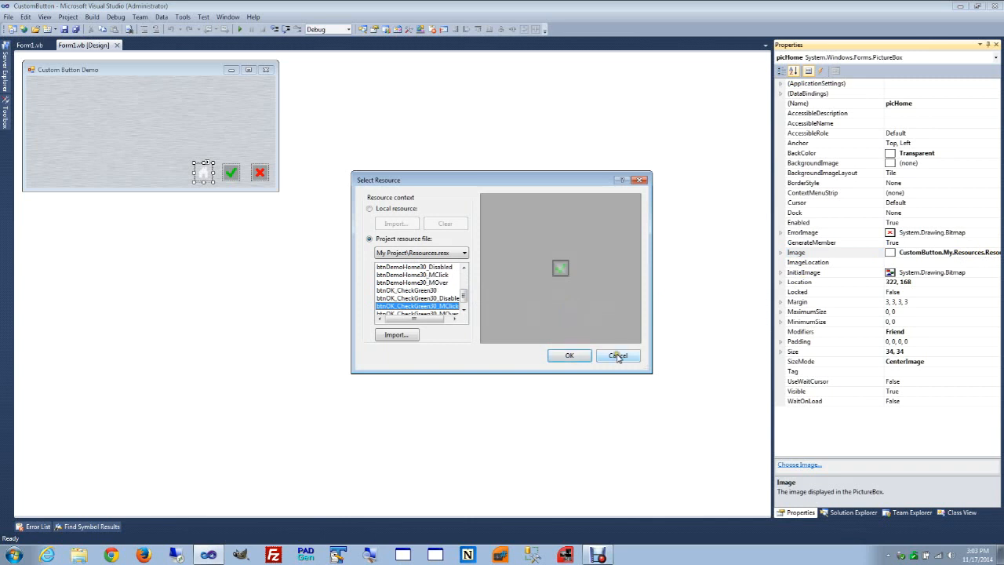
pyautogui.click(618, 355)
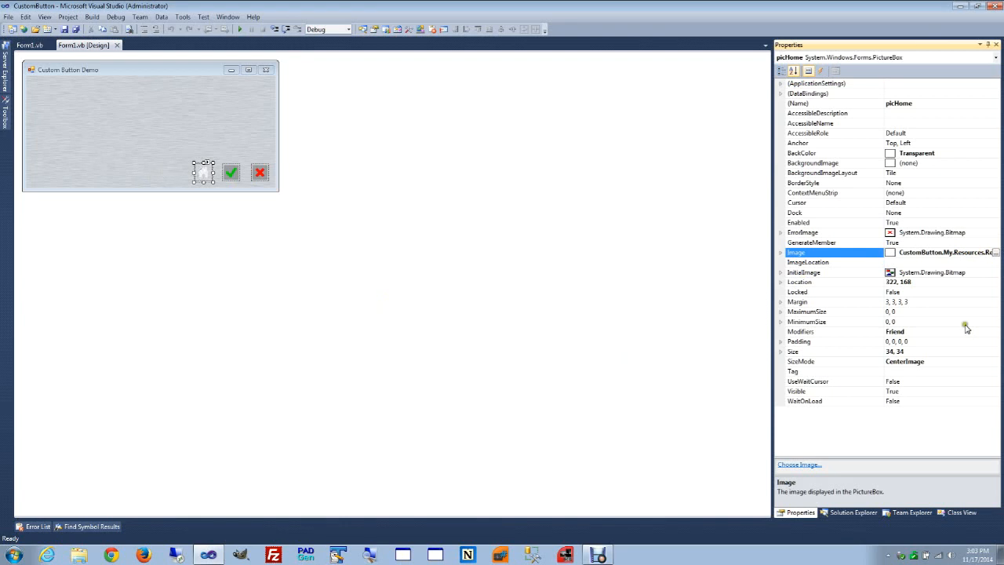
pyautogui.click(808, 351)
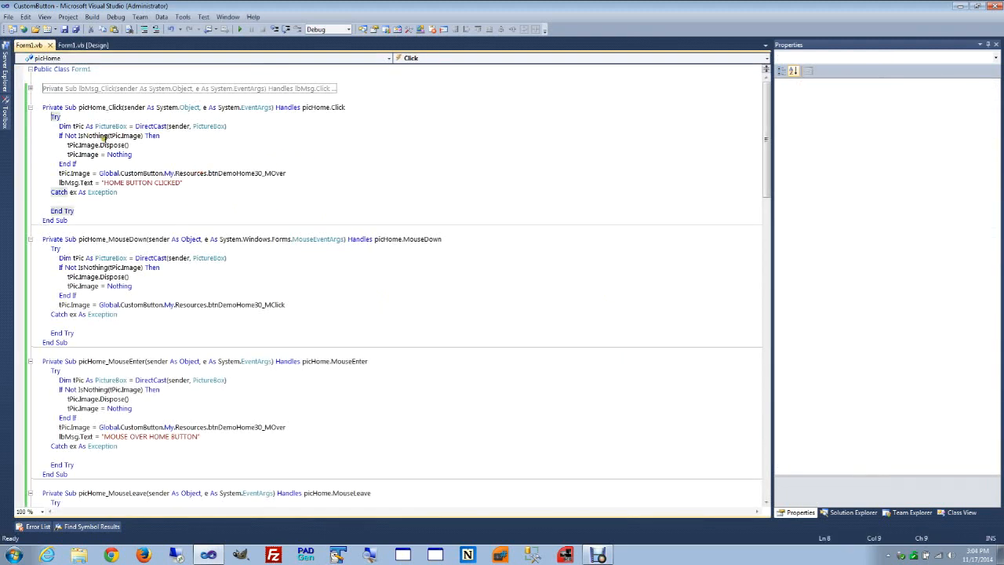
# - Open Form1.vb code and highlight the picHome_Click line setting the label text
pyautogui.click(237, 173)
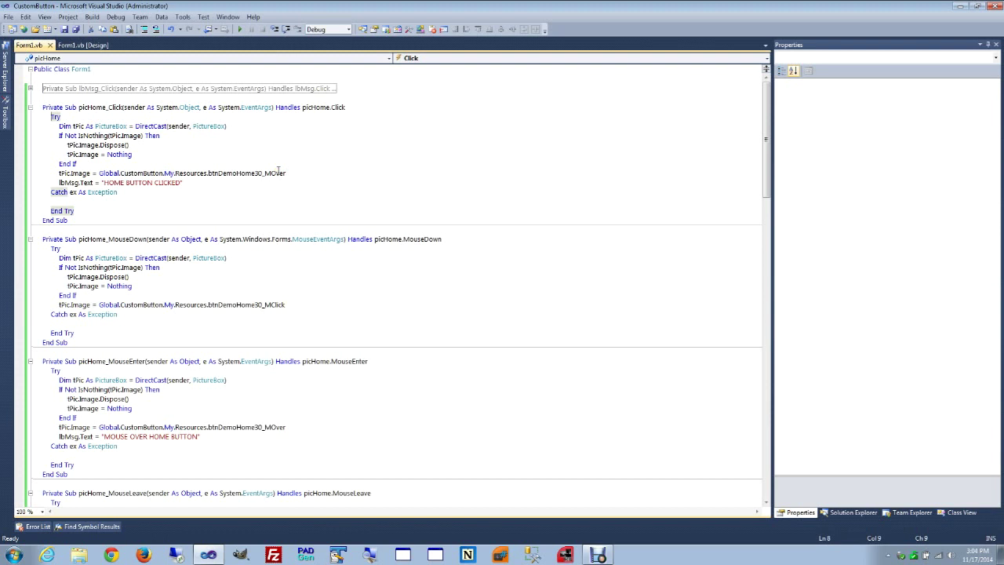
pyautogui.moveTo(274, 167)
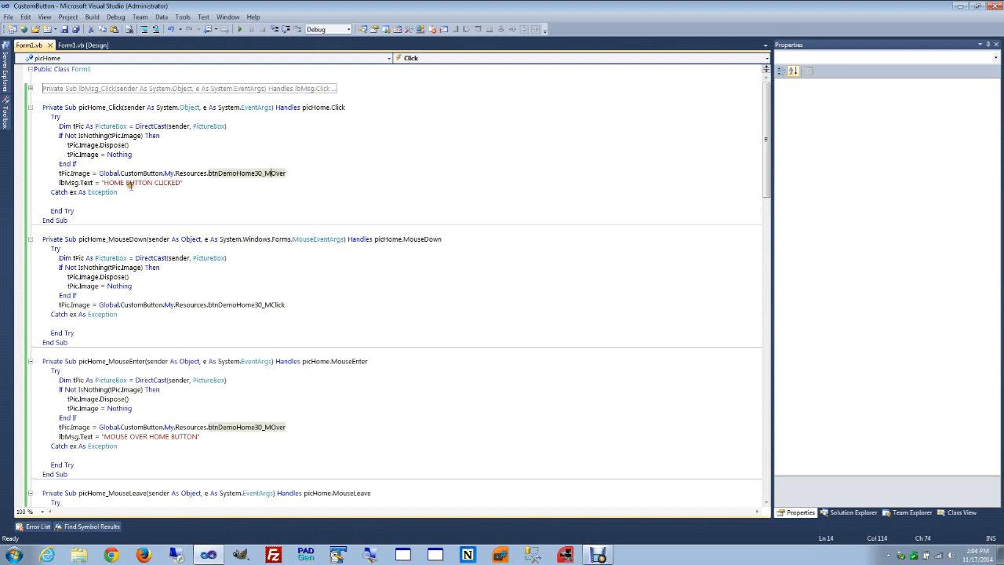
pyautogui.tripleClick(118, 183)
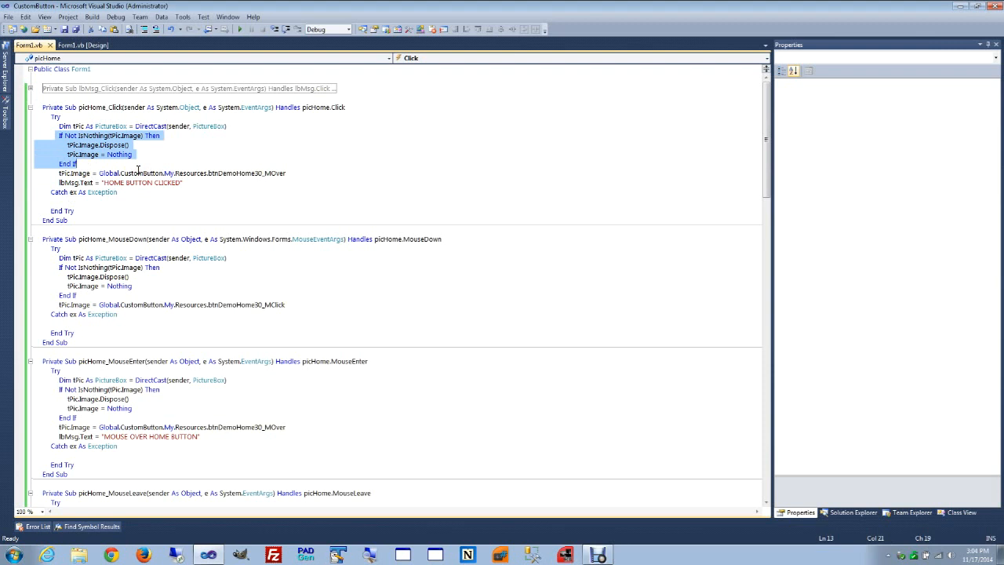
pyautogui.moveTo(129, 168)
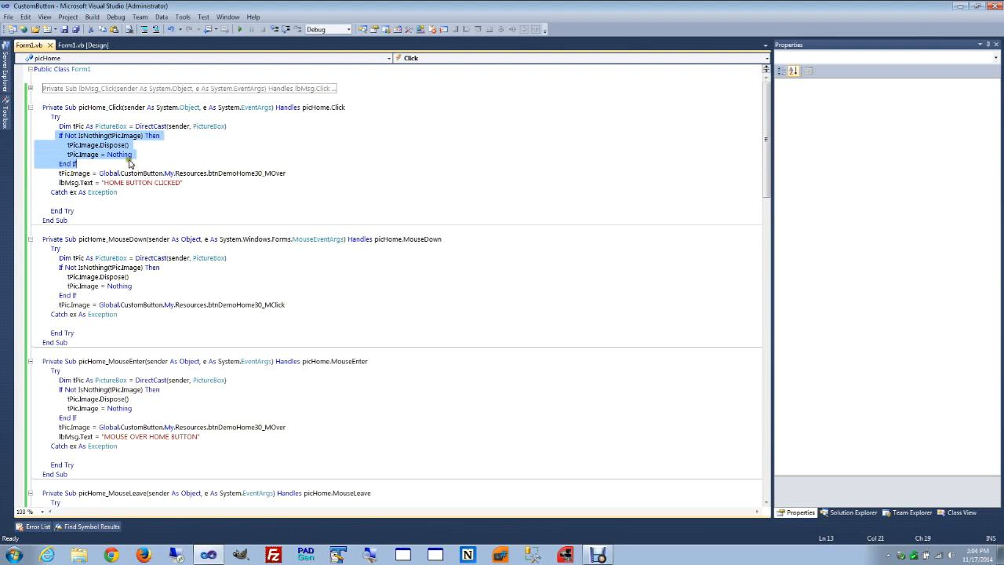
pyautogui.moveTo(145, 160)
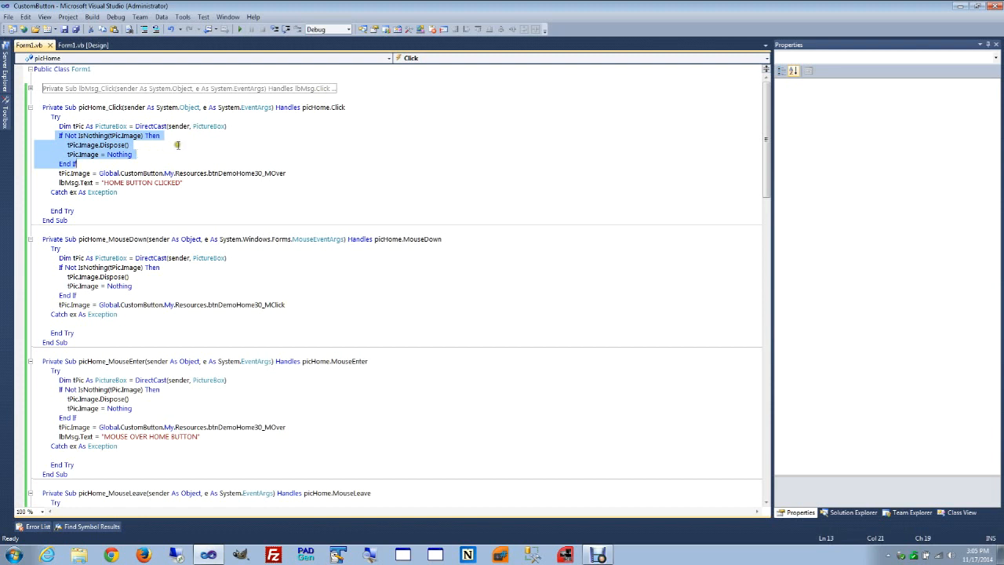
pyautogui.click(178, 146)
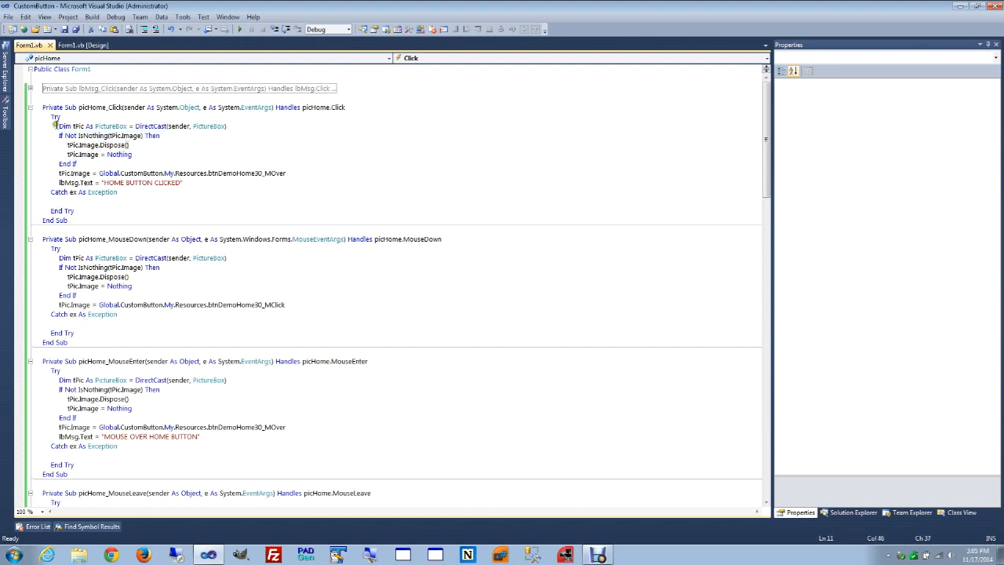
pyautogui.tripleClick(141, 125)
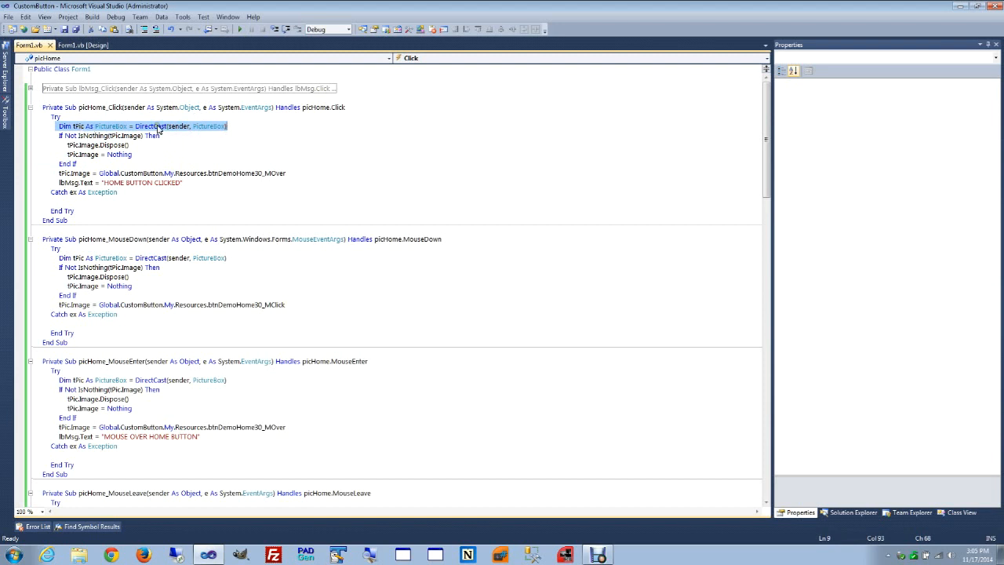
pyautogui.moveTo(154, 132)
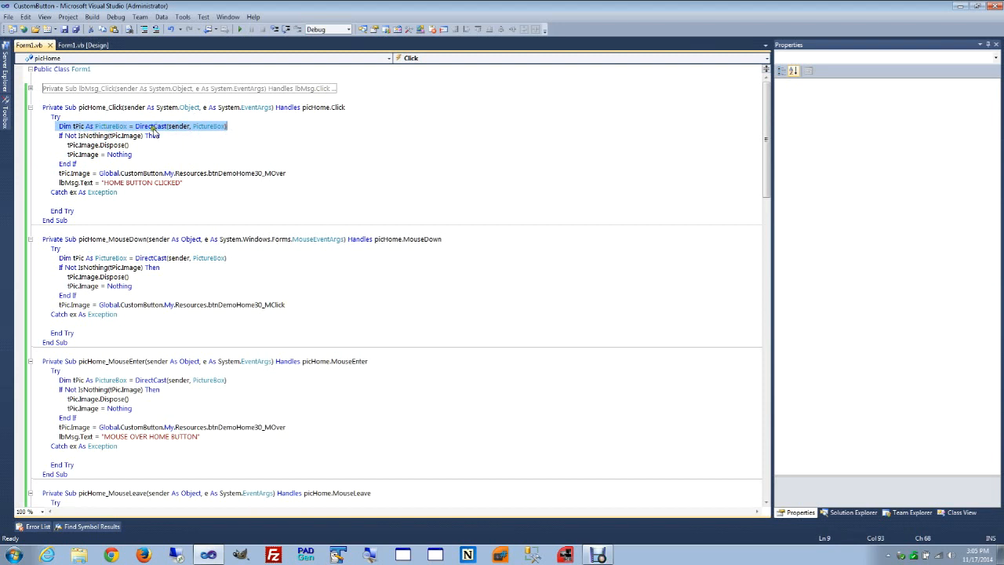
pyautogui.moveTo(188, 129)
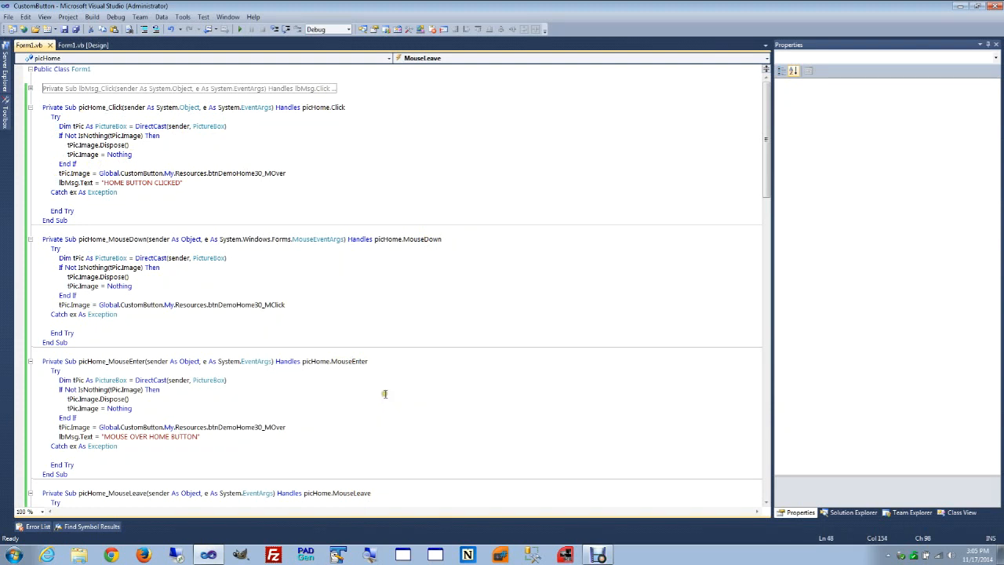
pyautogui.moveTo(362, 377)
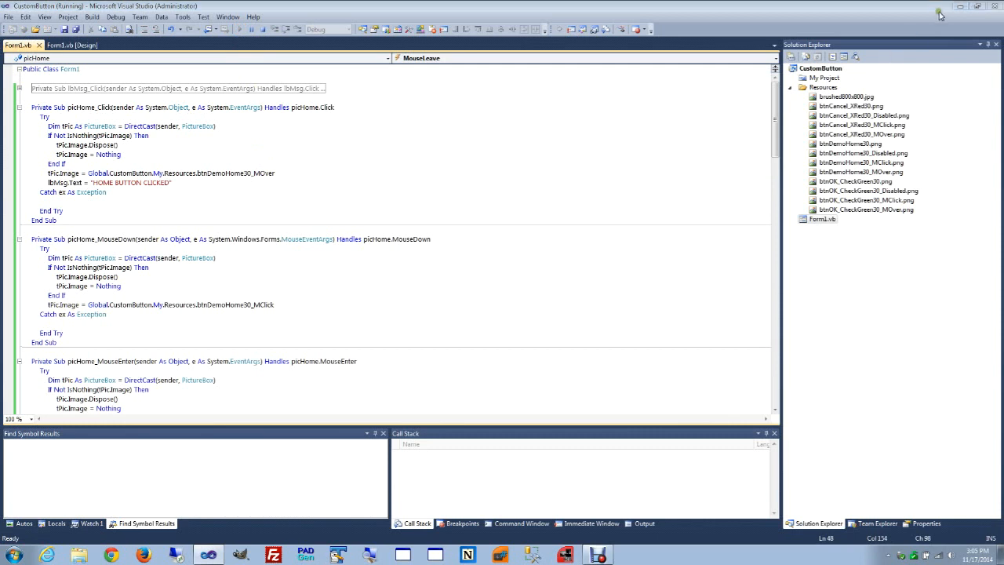
pyautogui.moveTo(959, 10)
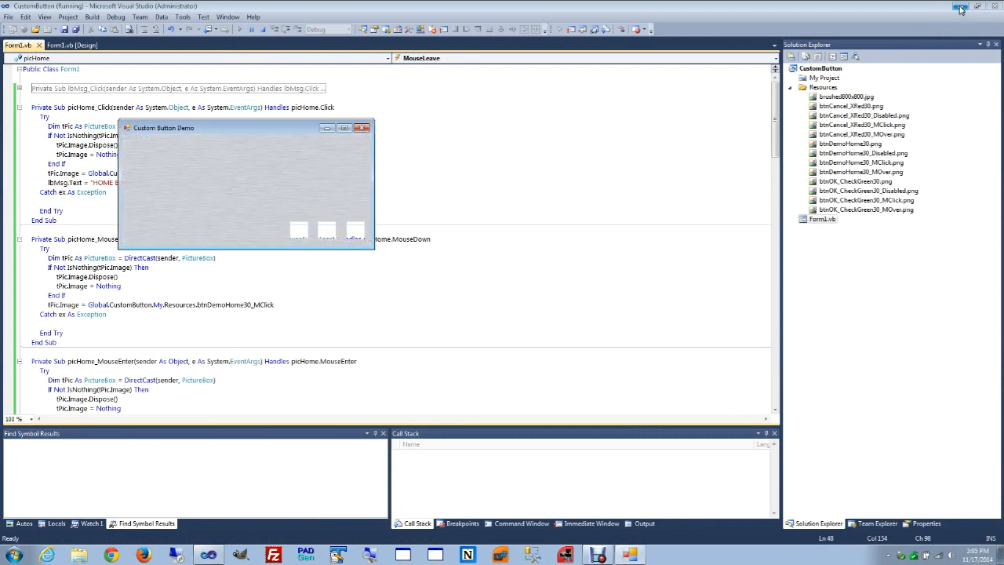
# - Minimize Visual Studio to reveal the running Custom Button Demo form
pyautogui.click(960, 9)
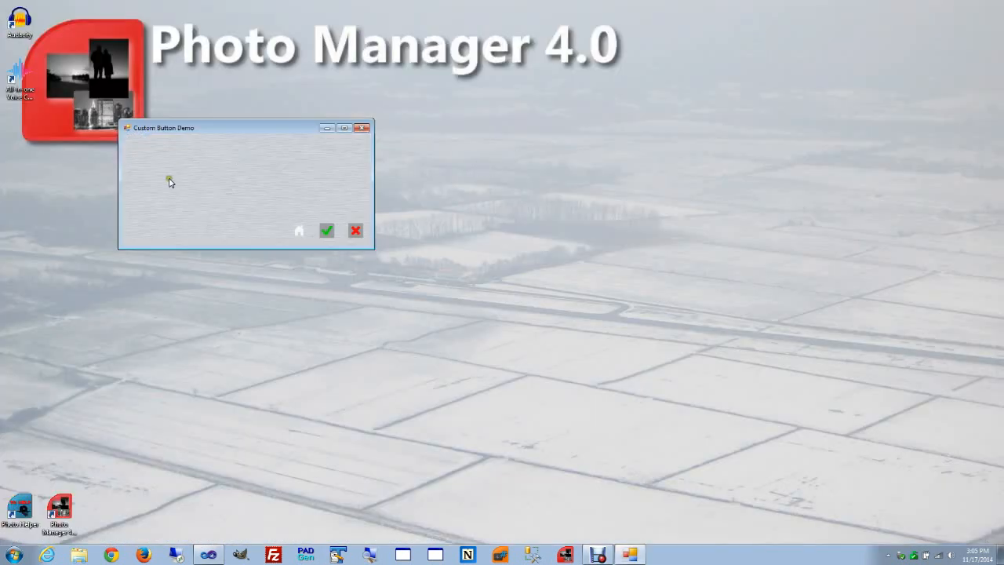
pyautogui.moveTo(278, 236)
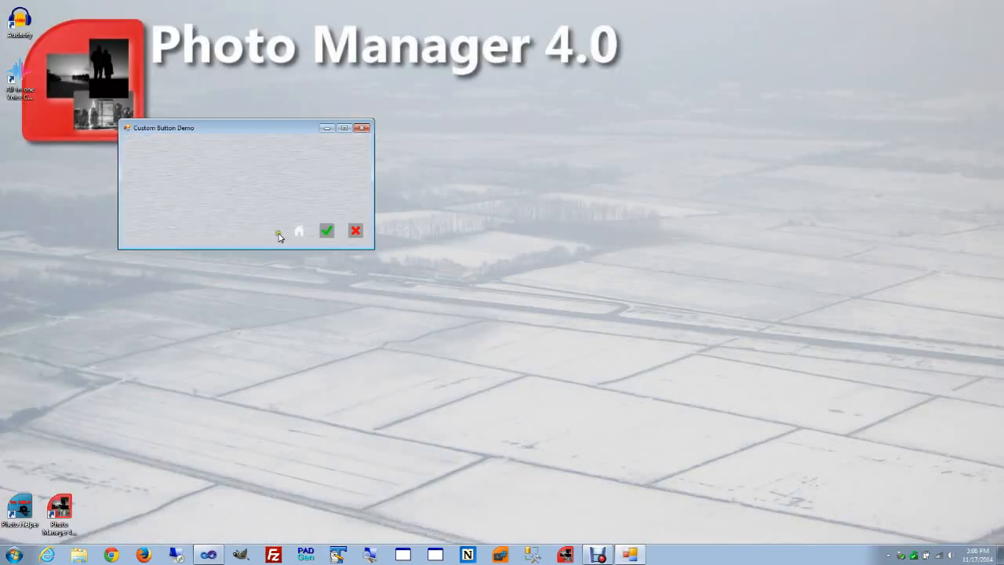
pyautogui.moveTo(299, 231)
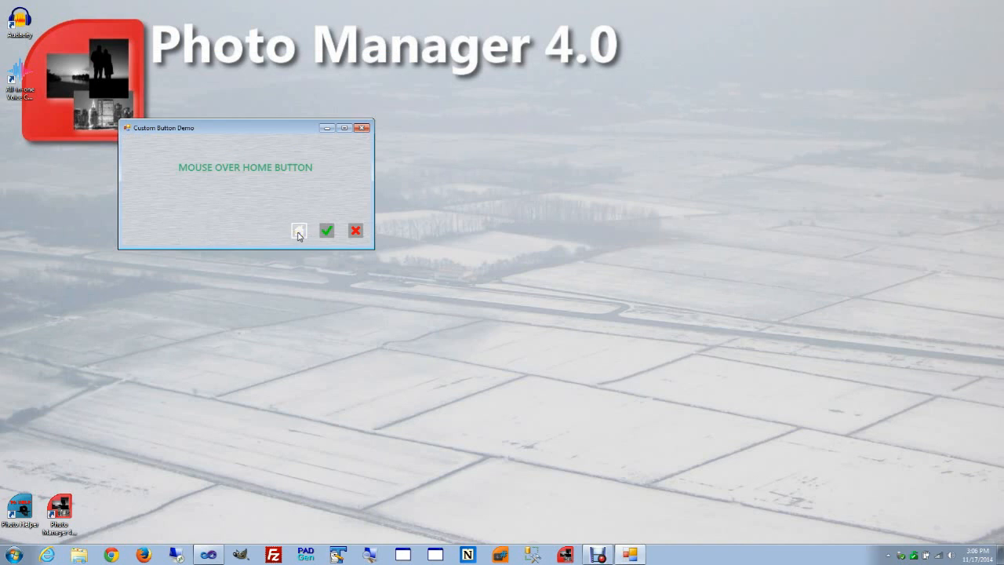
# - Click the home button repeatedly to show 'HOME BUTTON CLICKED' in the label
pyautogui.click(299, 230)
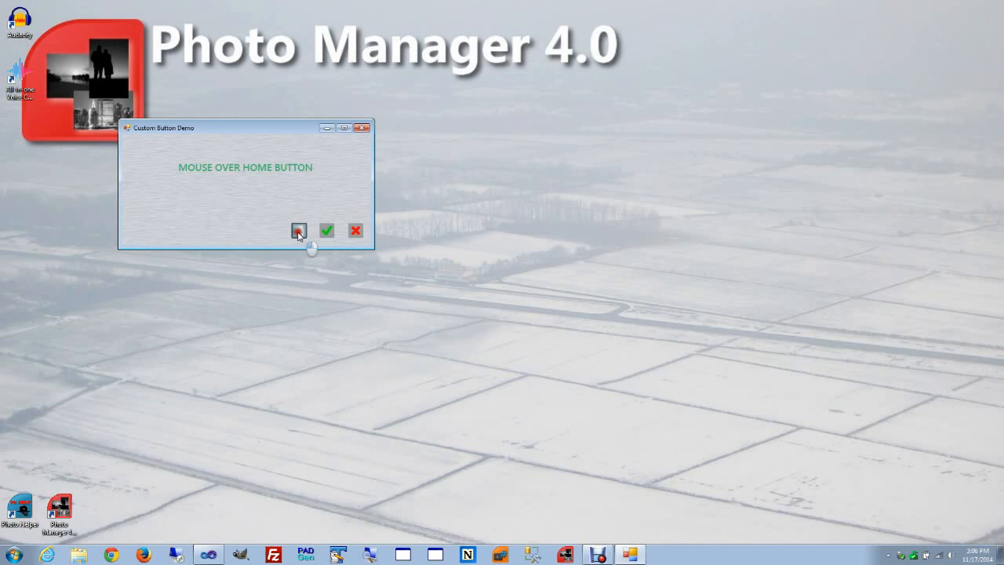
pyautogui.click(299, 229)
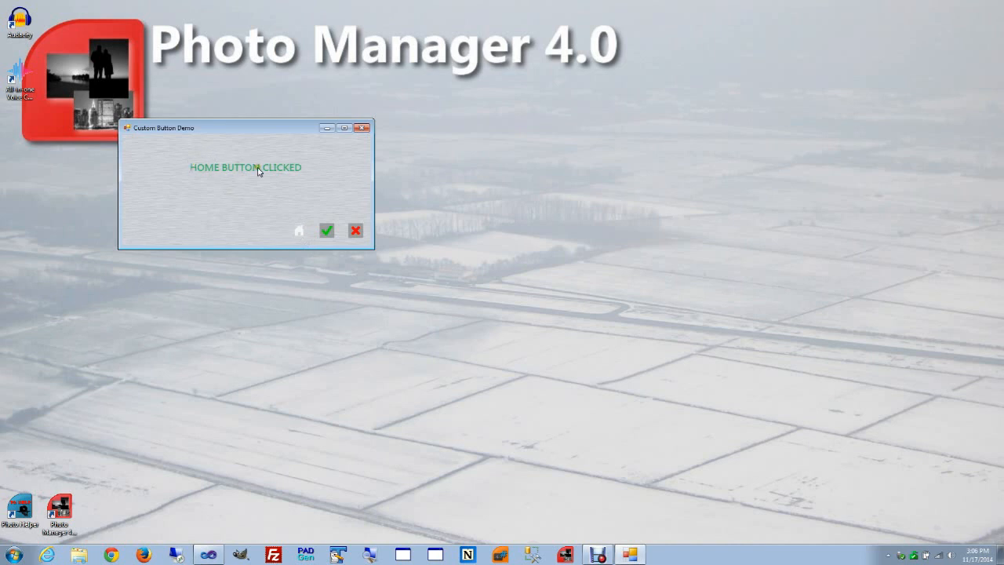
pyautogui.moveTo(299, 229)
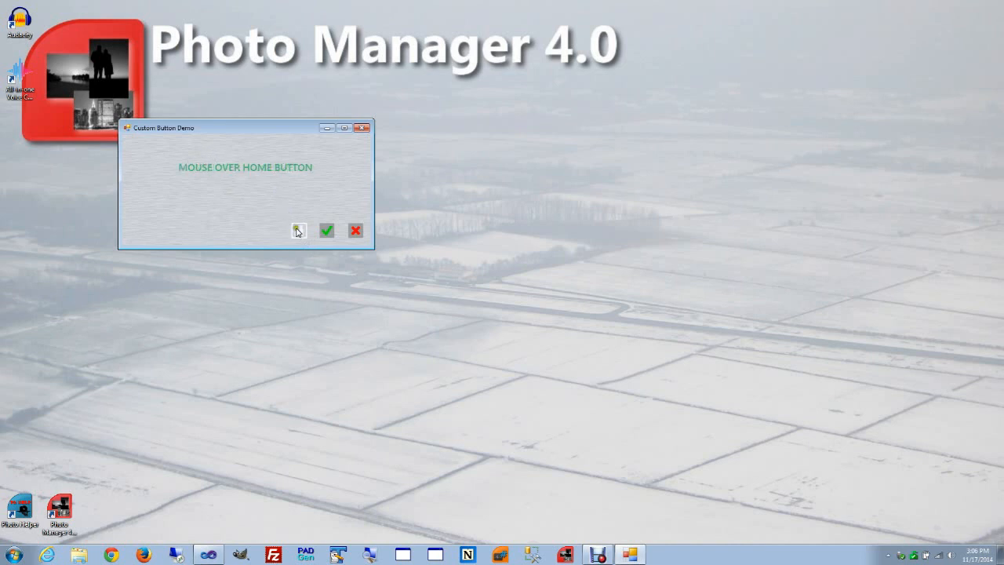
pyautogui.click(299, 229)
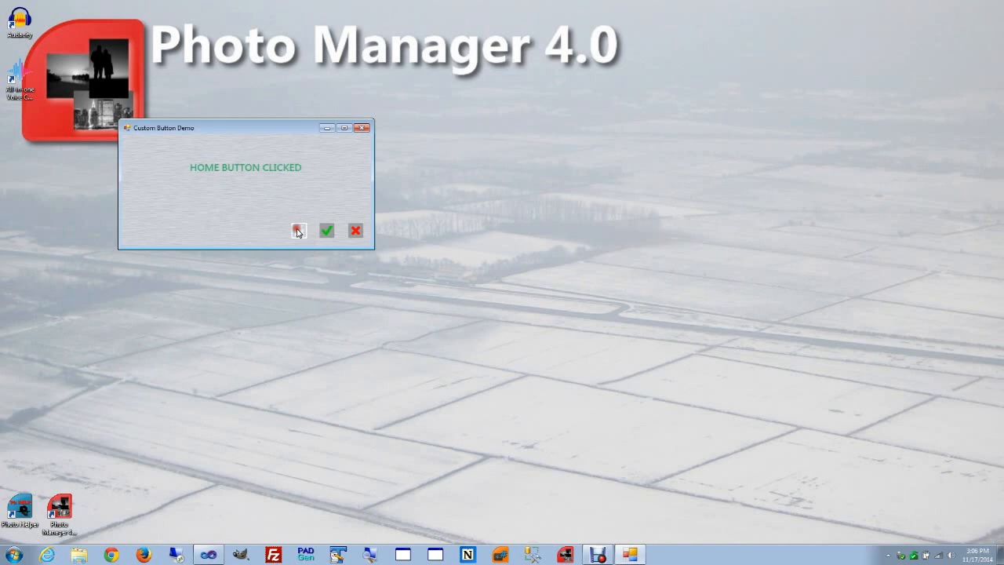